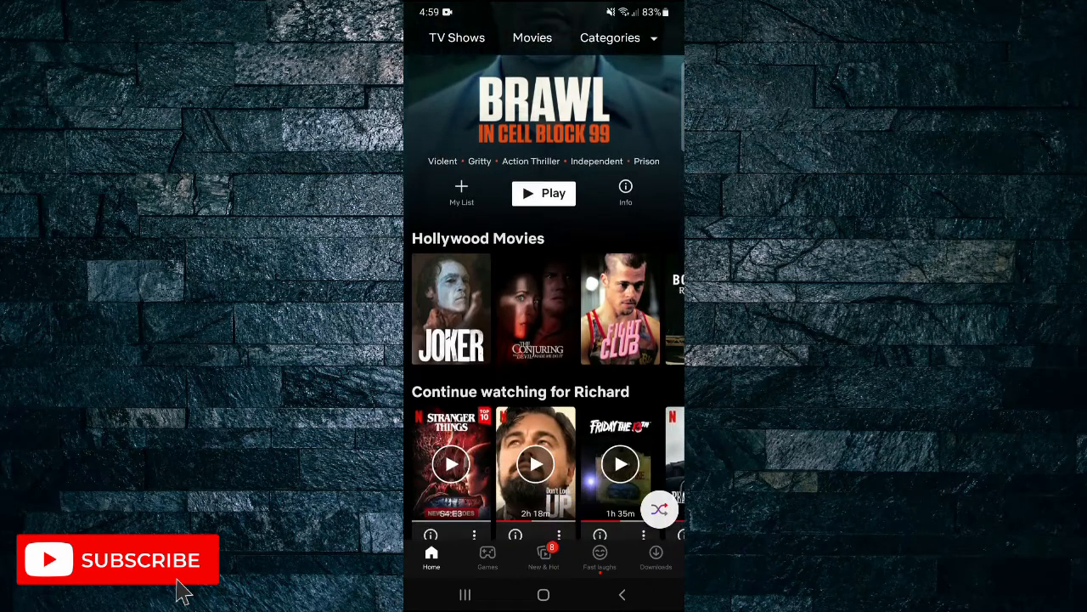
# Step: Scroll down and back up through the Netflix app home screen rows
pyautogui.scroll(-3)
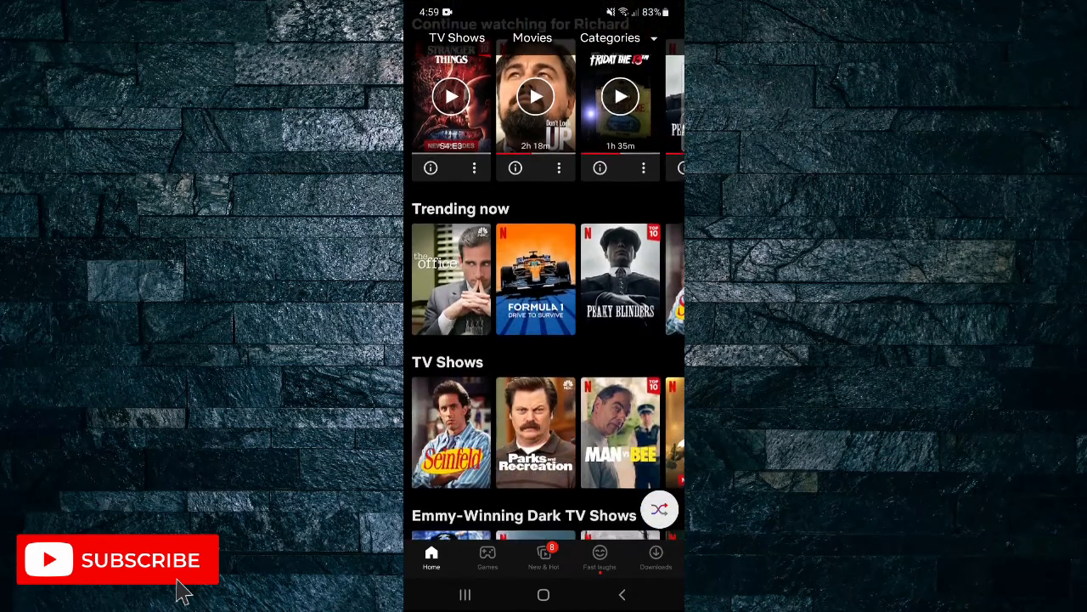
pyautogui.scroll(3)
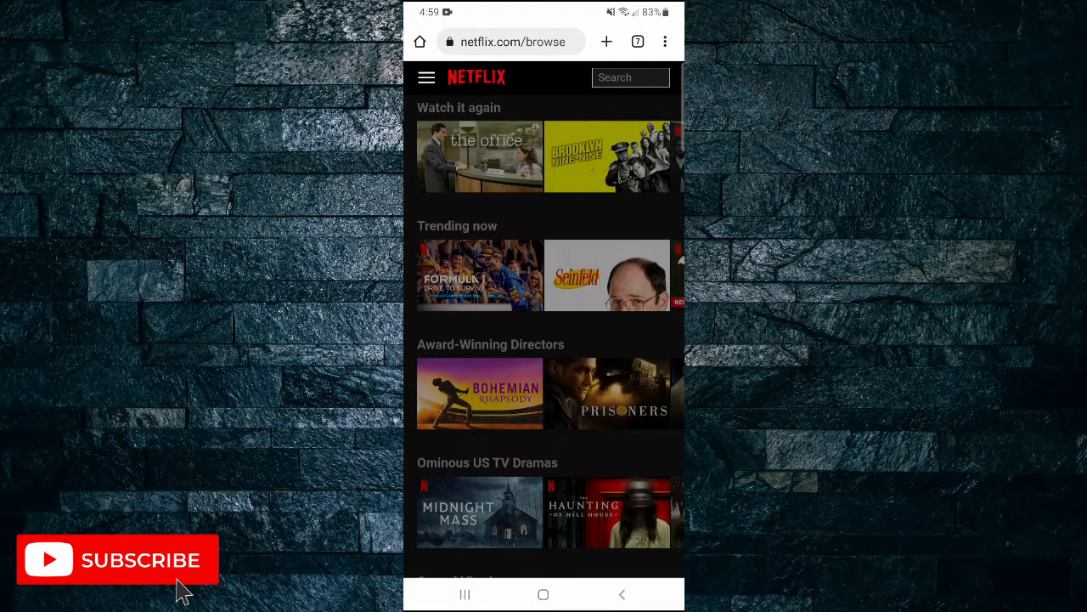
# Step: Go to the Account page from the site's hamburger menu
pyautogui.click(427, 79)
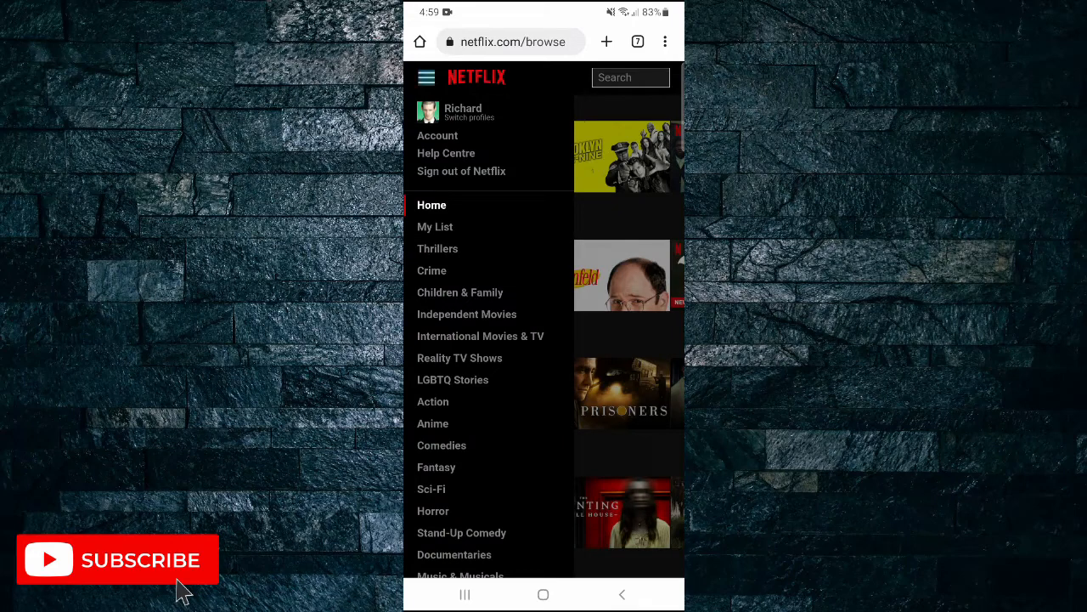
pyautogui.click(438, 136)
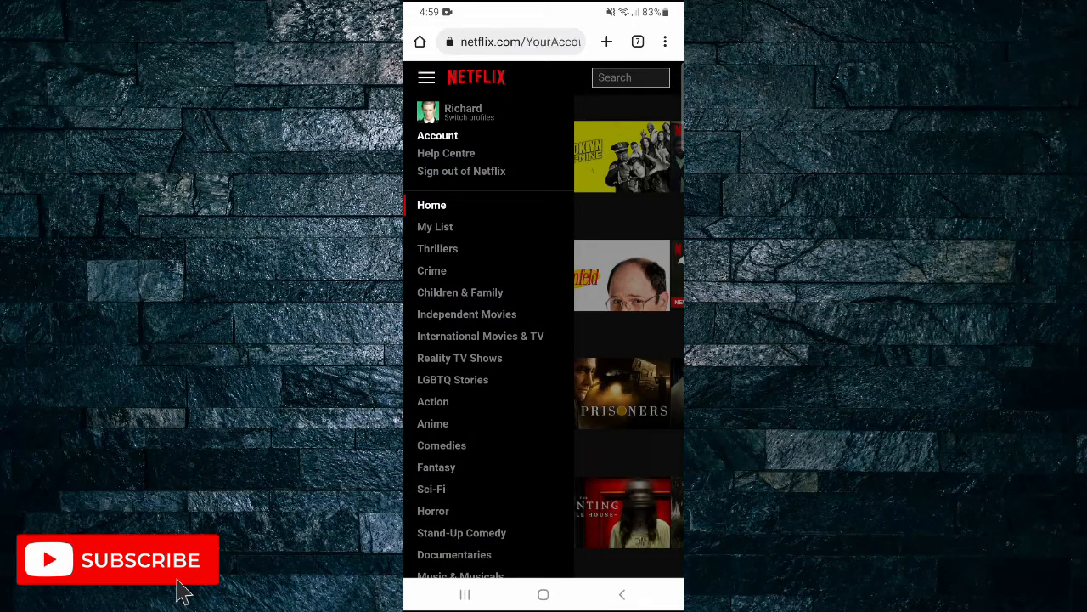
pyautogui.click(438, 136)
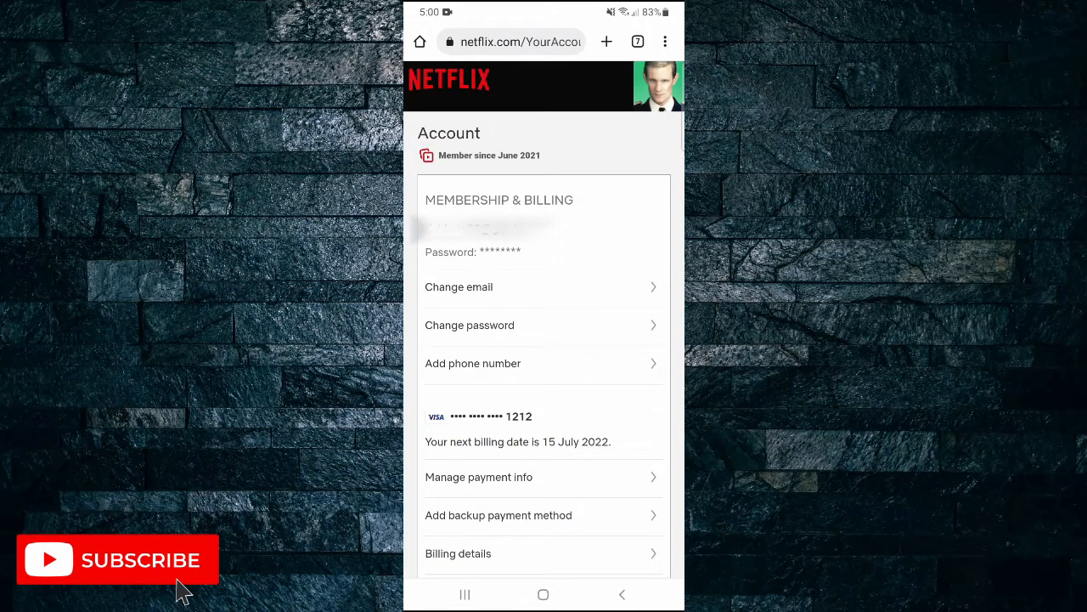
pyautogui.scroll(-3)
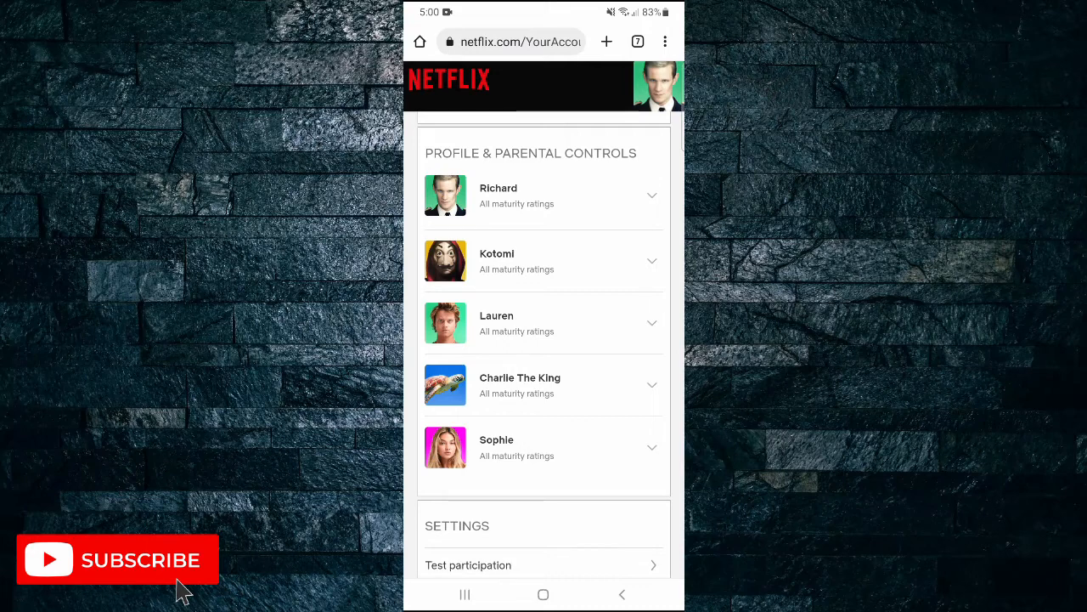
pyautogui.click(544, 196)
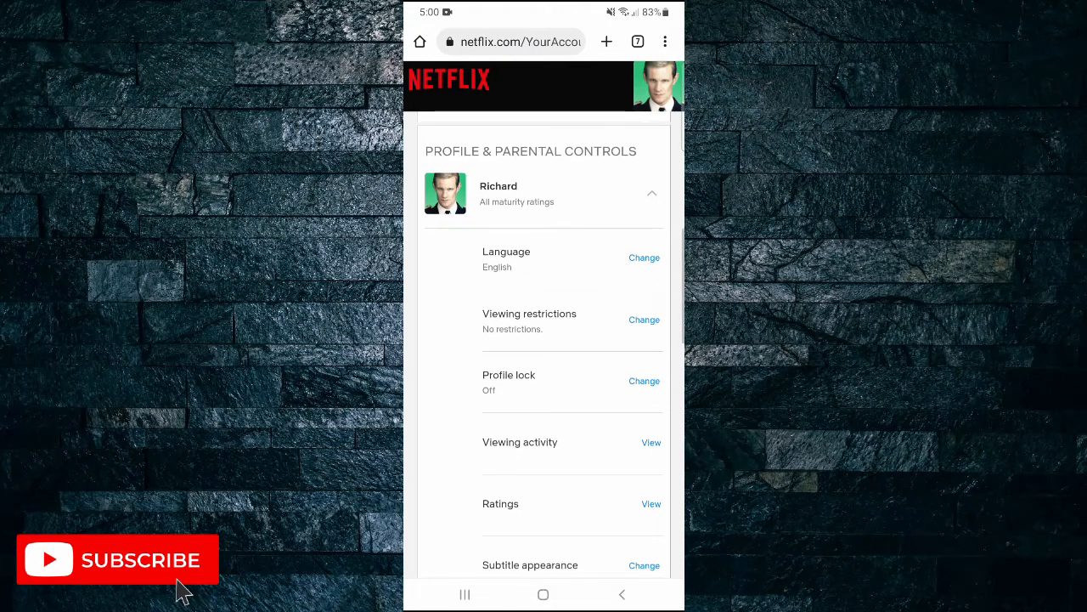
pyautogui.scroll(-3)
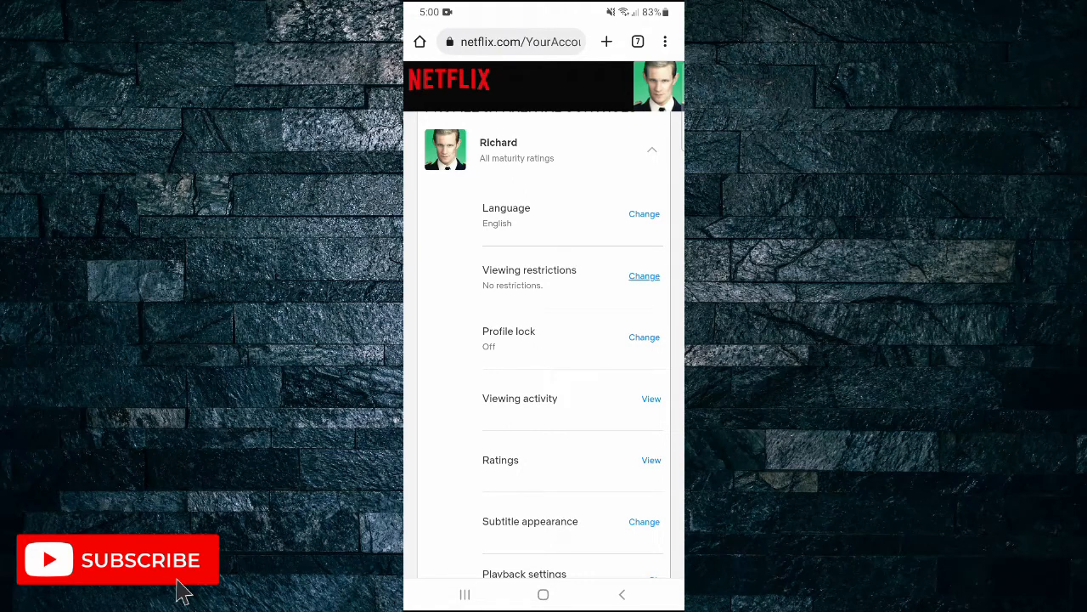
pyautogui.click(644, 275)
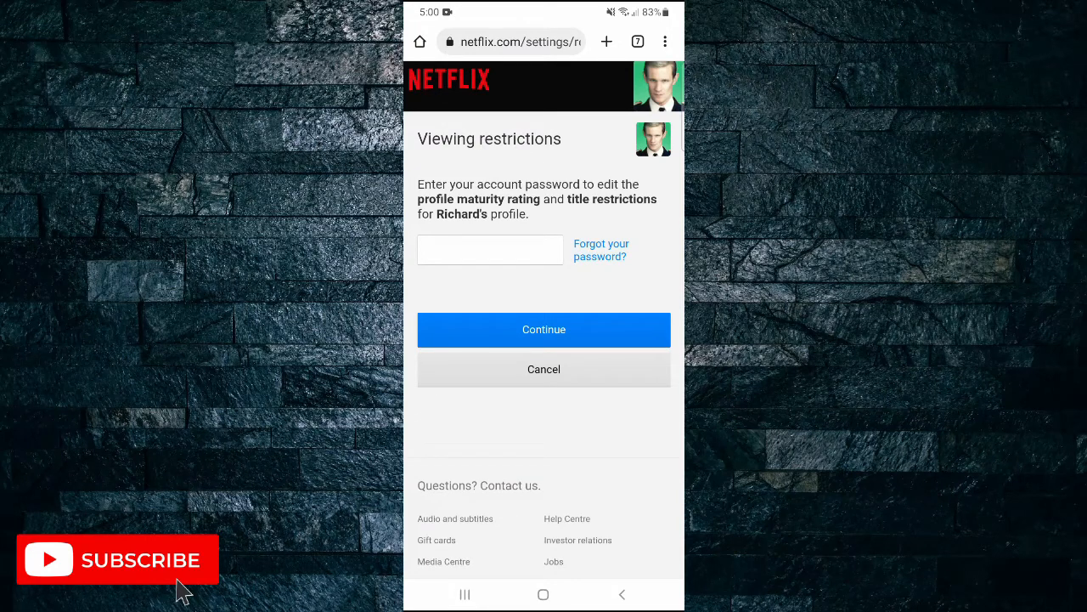
# Step: Enter the account password and continue to Richard's maturity rating settings
pyautogui.click(489, 250)
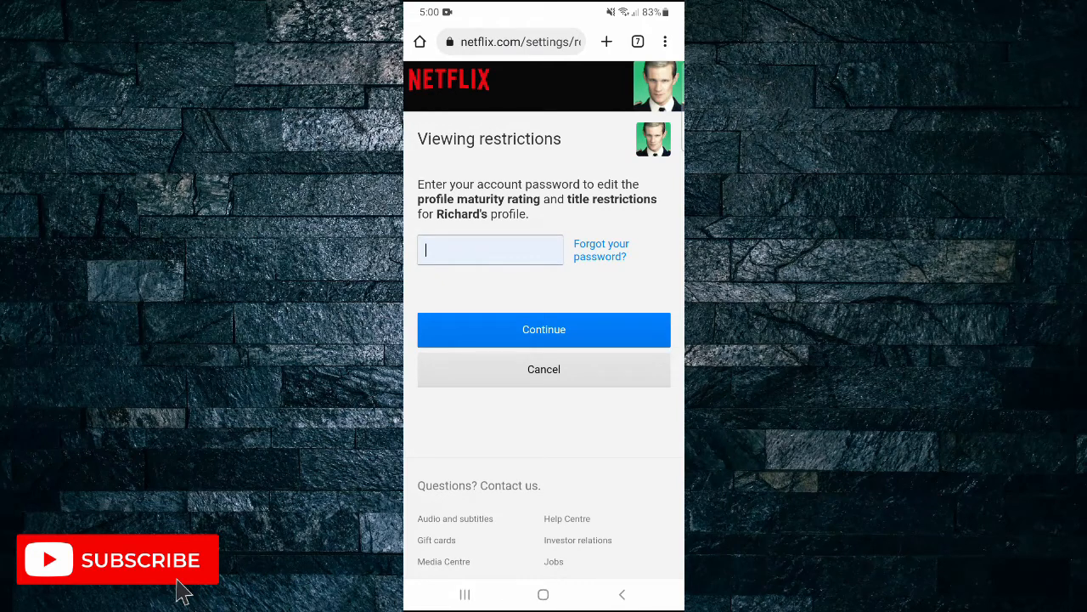
pyautogui.write('password')
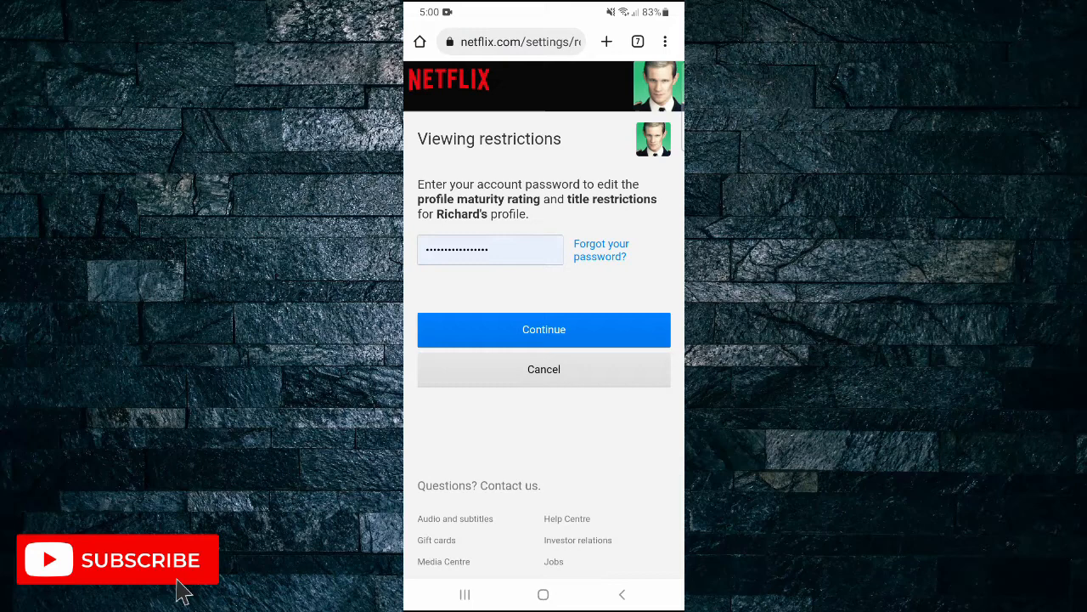
pyautogui.click(543, 329)
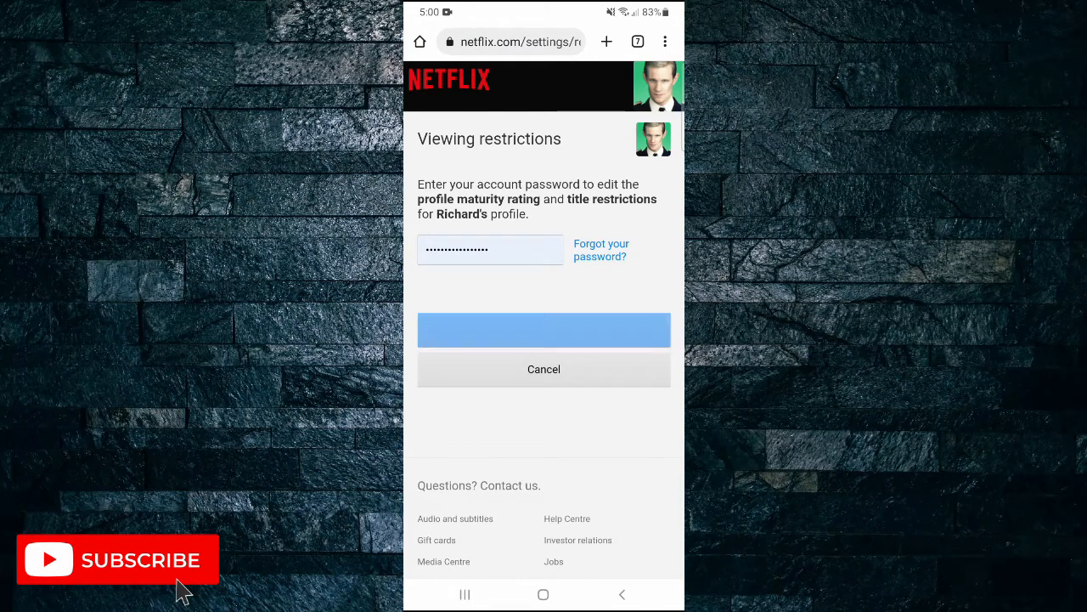
pyautogui.click(544, 330)
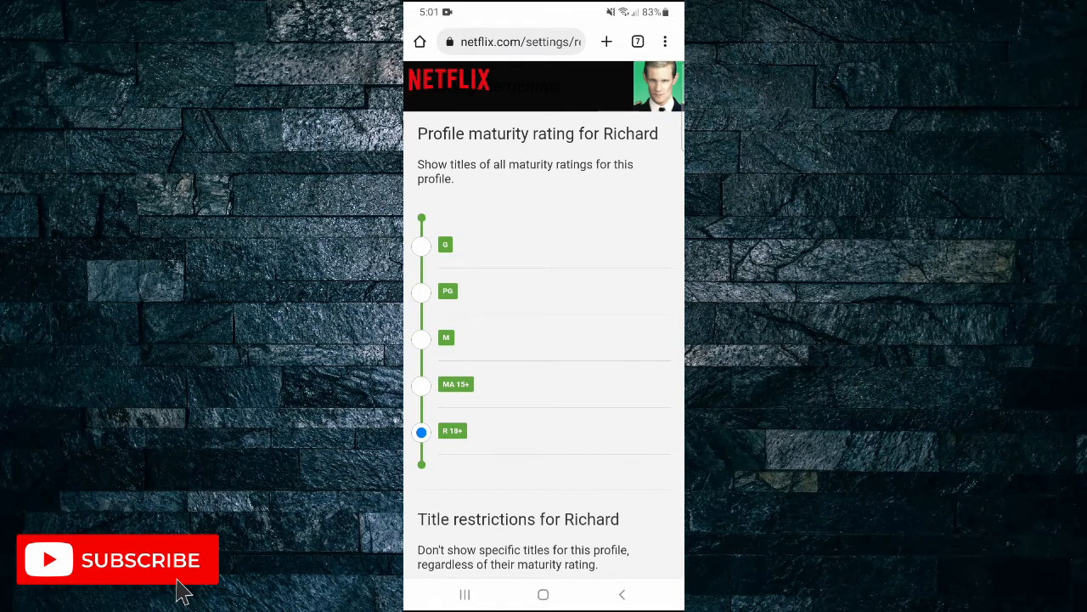
# Step: Activate the 'Enter show or movie name' box under Title restrictions
pyautogui.scroll(-3)
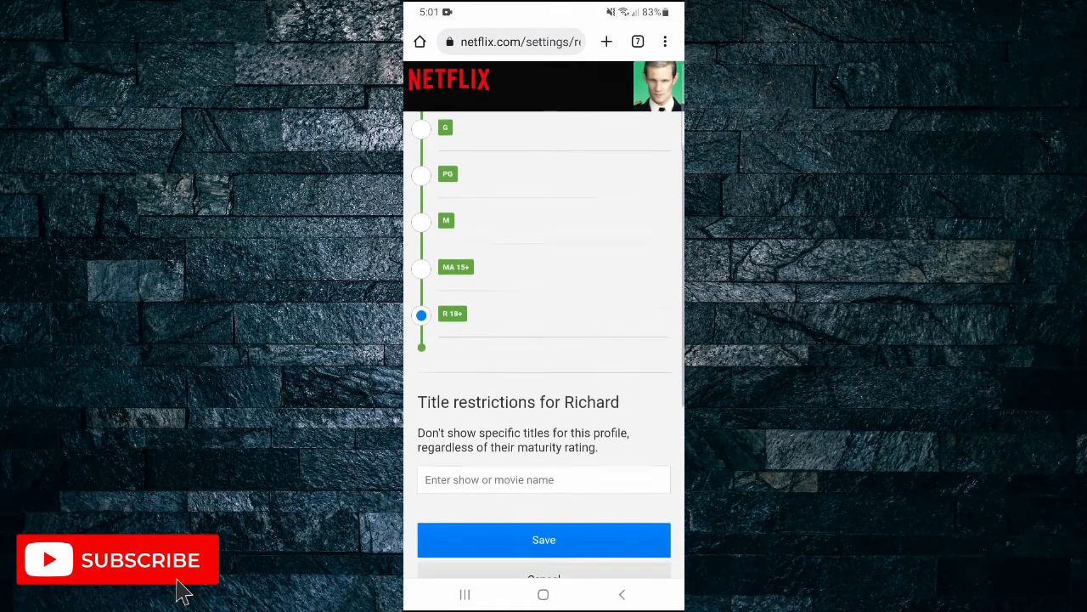
pyautogui.scroll(-3)
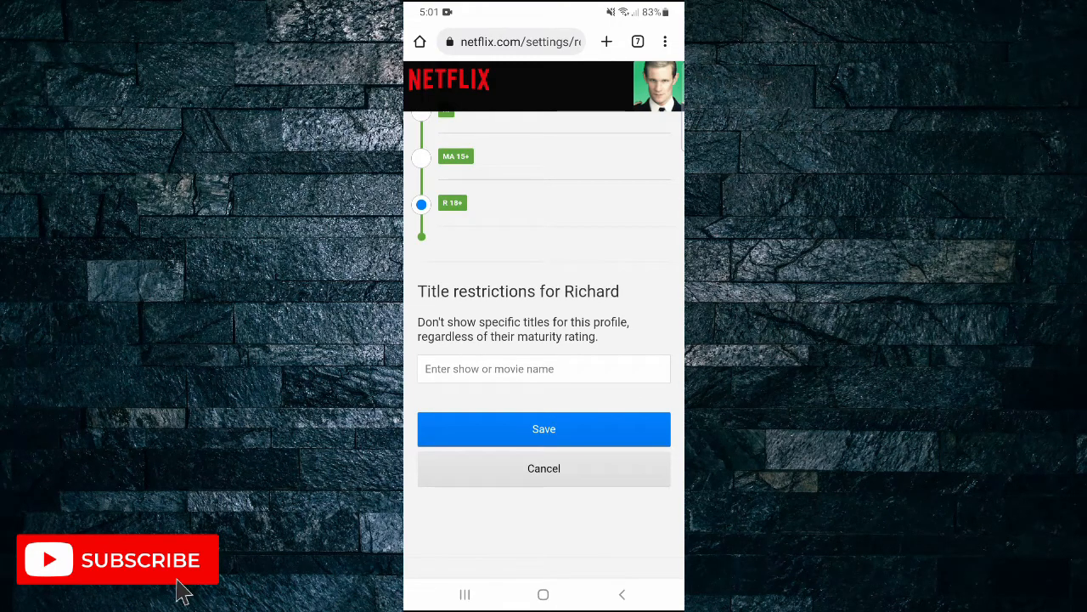
pyautogui.click(543, 369)
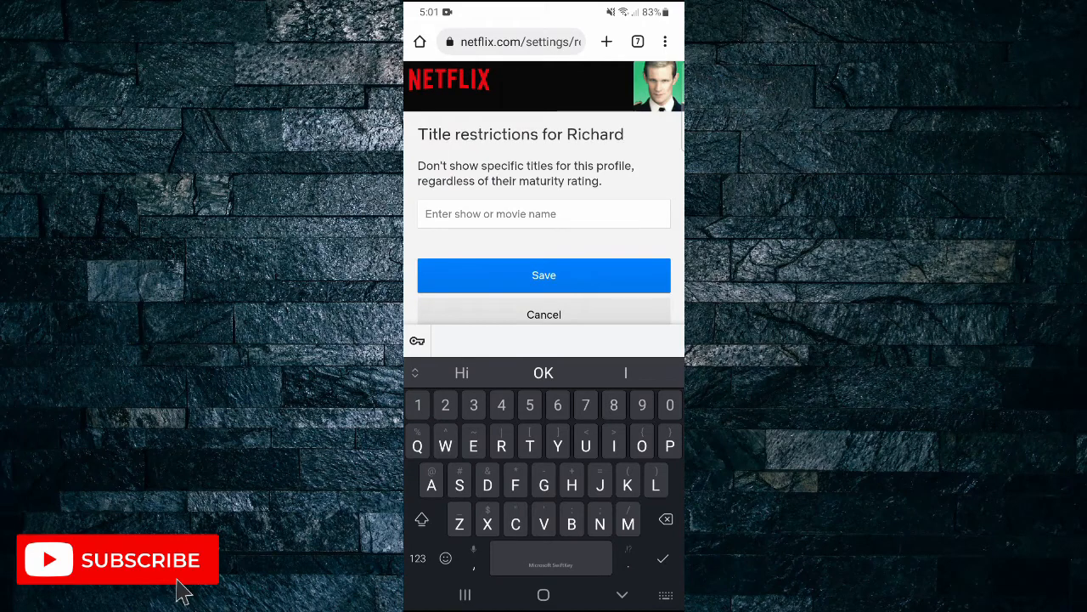
# Step: Enter 'Narc' and pick 'Narcos (2015)' to add it to the restricted titles
pyautogui.write('Narc')
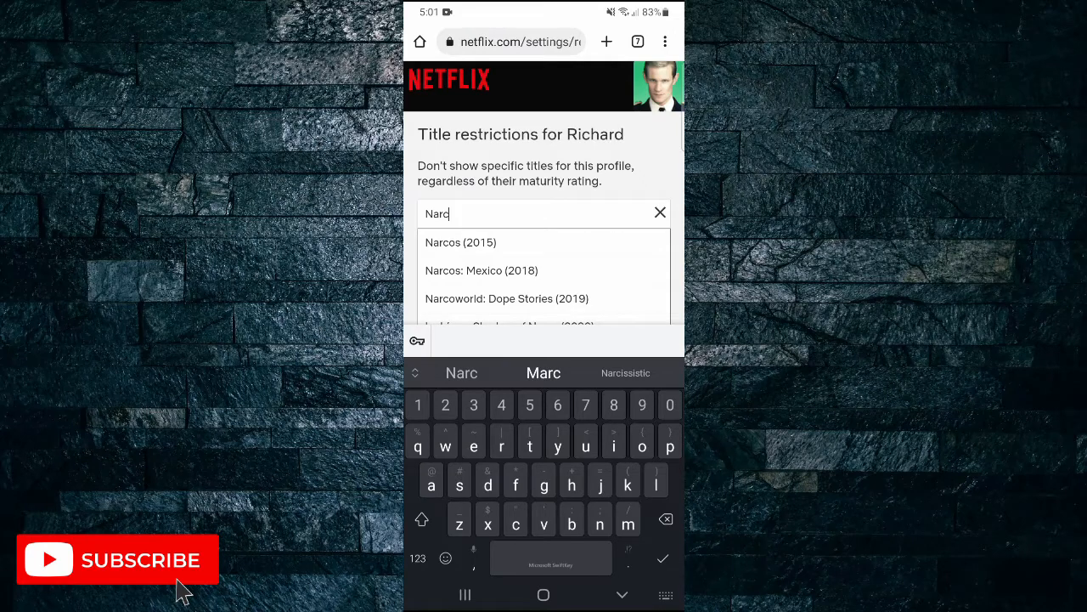
pyautogui.click(460, 241)
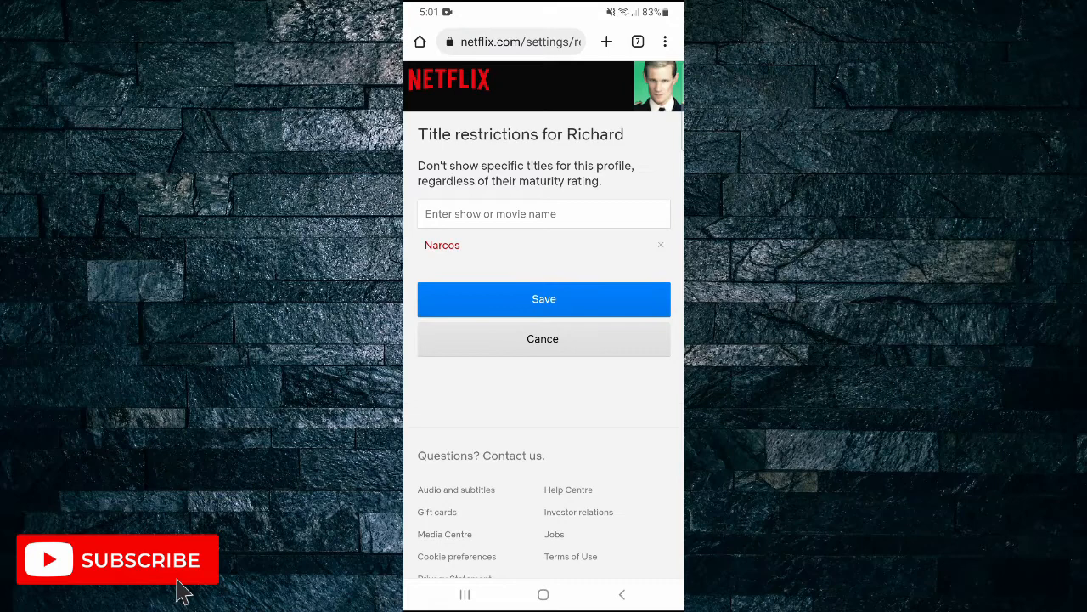